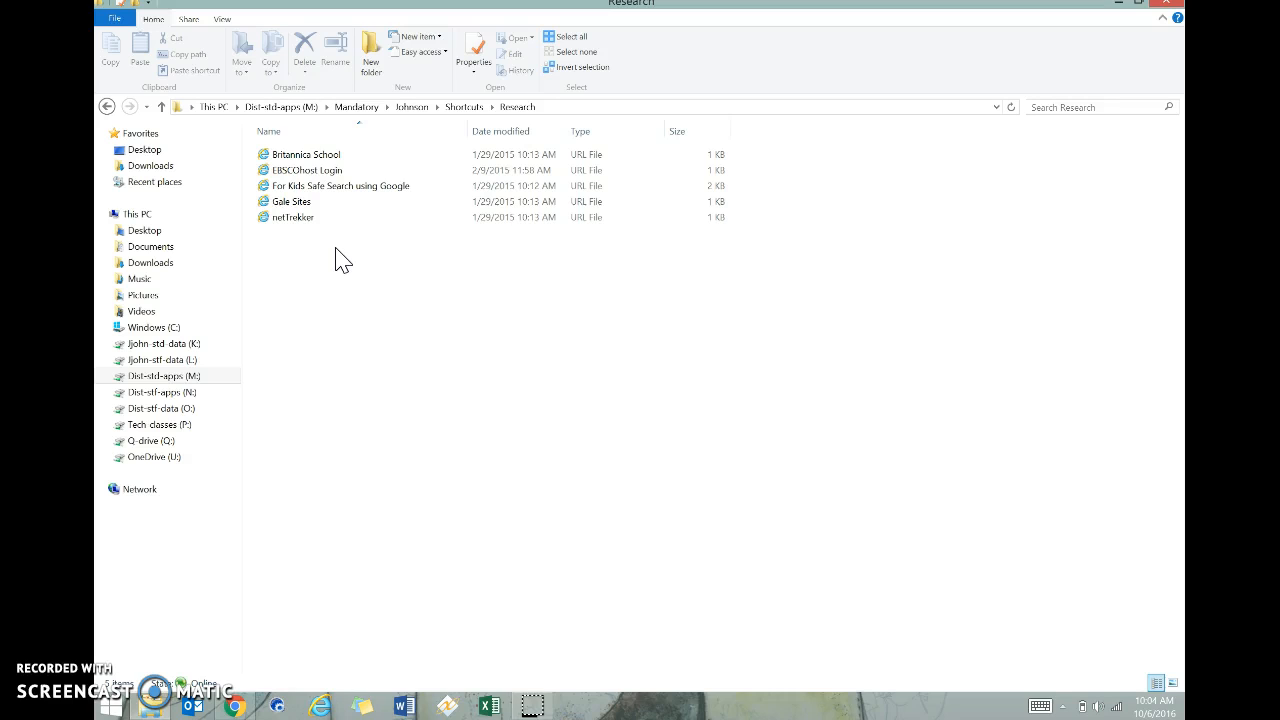
- Select the Britannica School URL shortcut in the Research folder
left_click(338, 184)
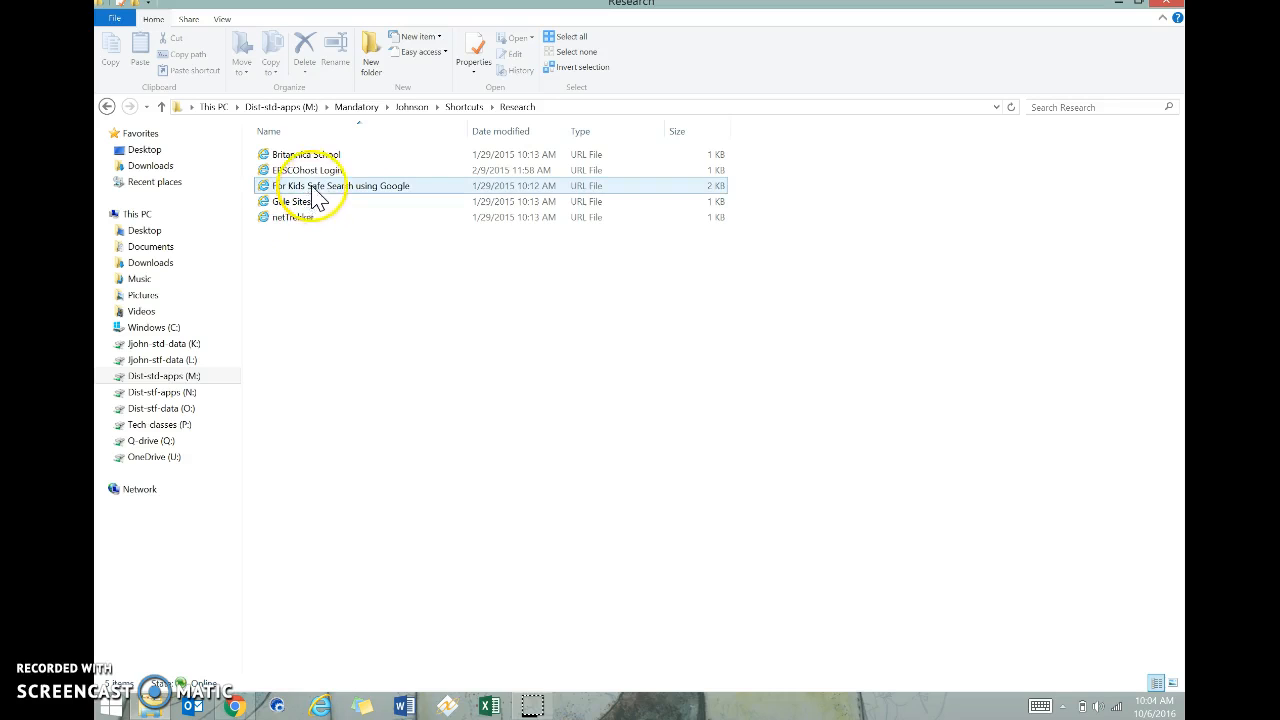
left_click(308, 154)
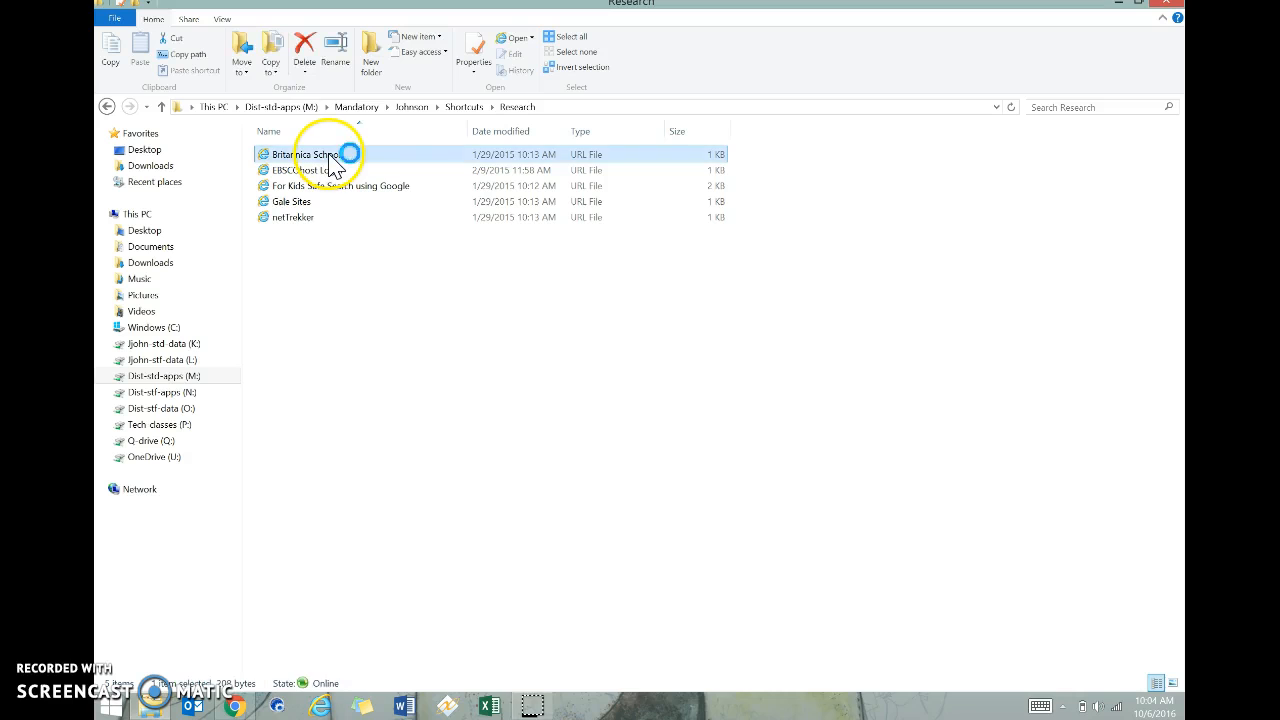
double_click(304, 154)
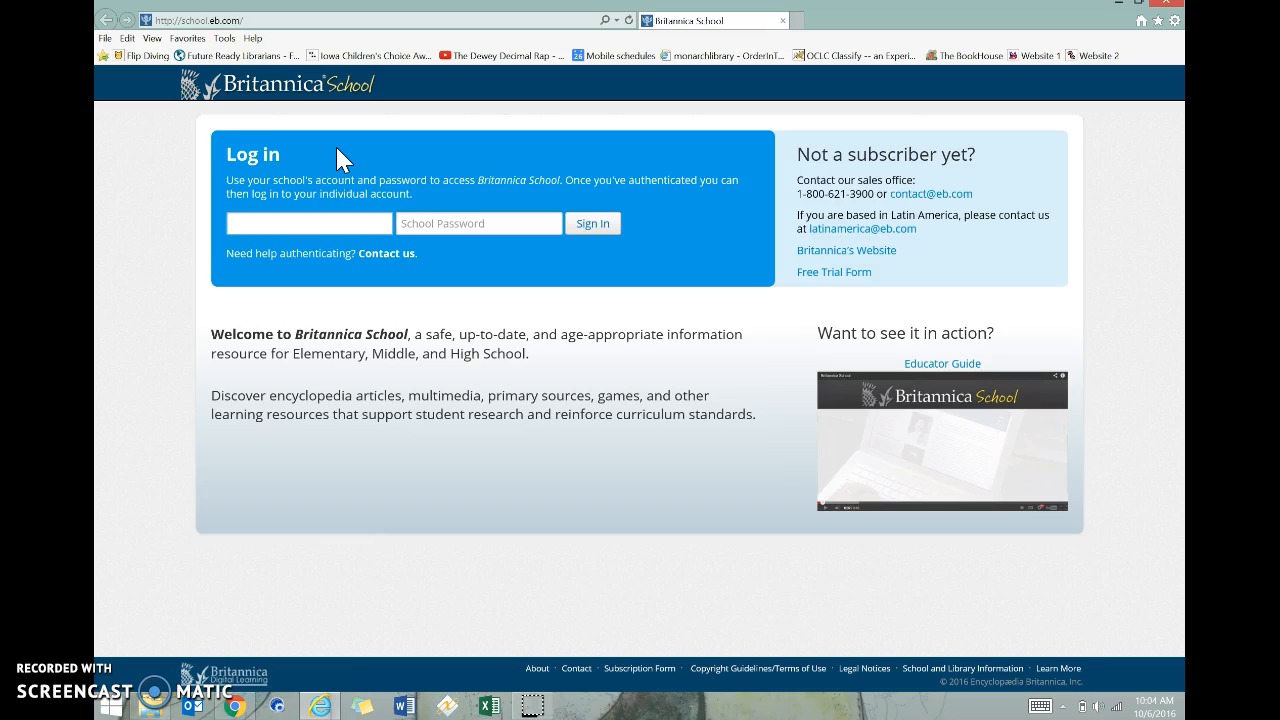
left_click(308, 222)
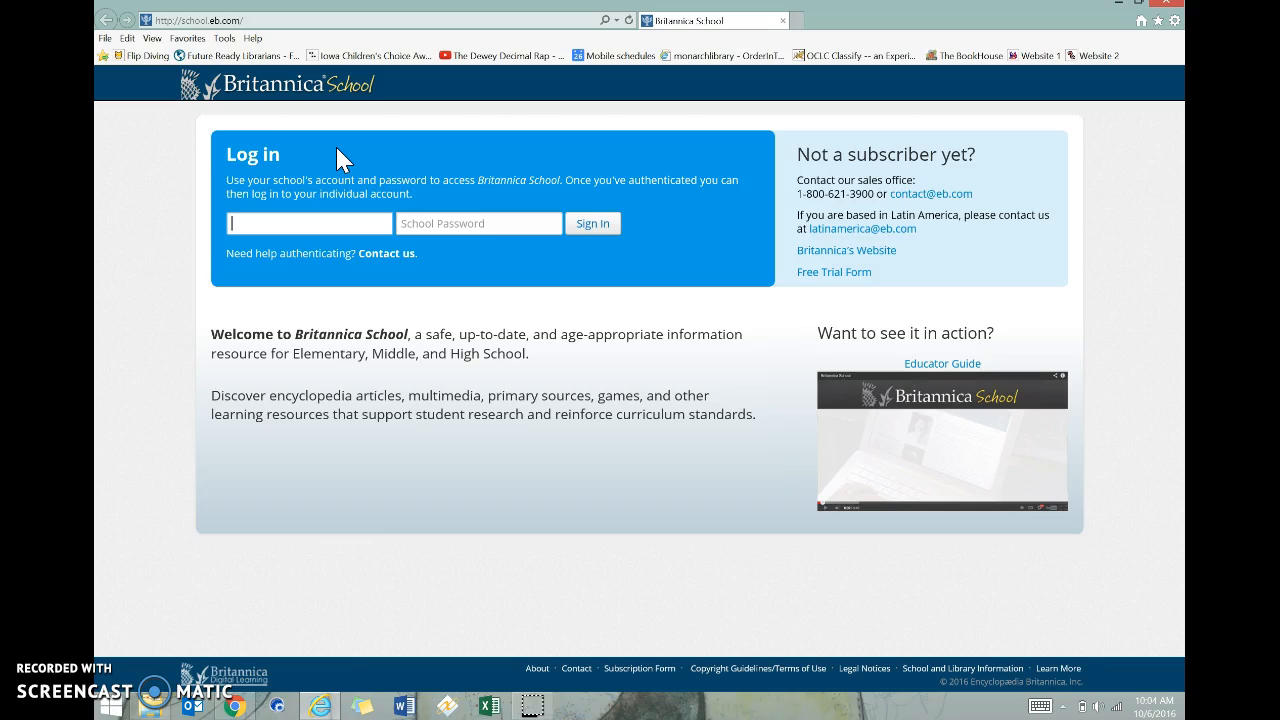
type("1053jo")
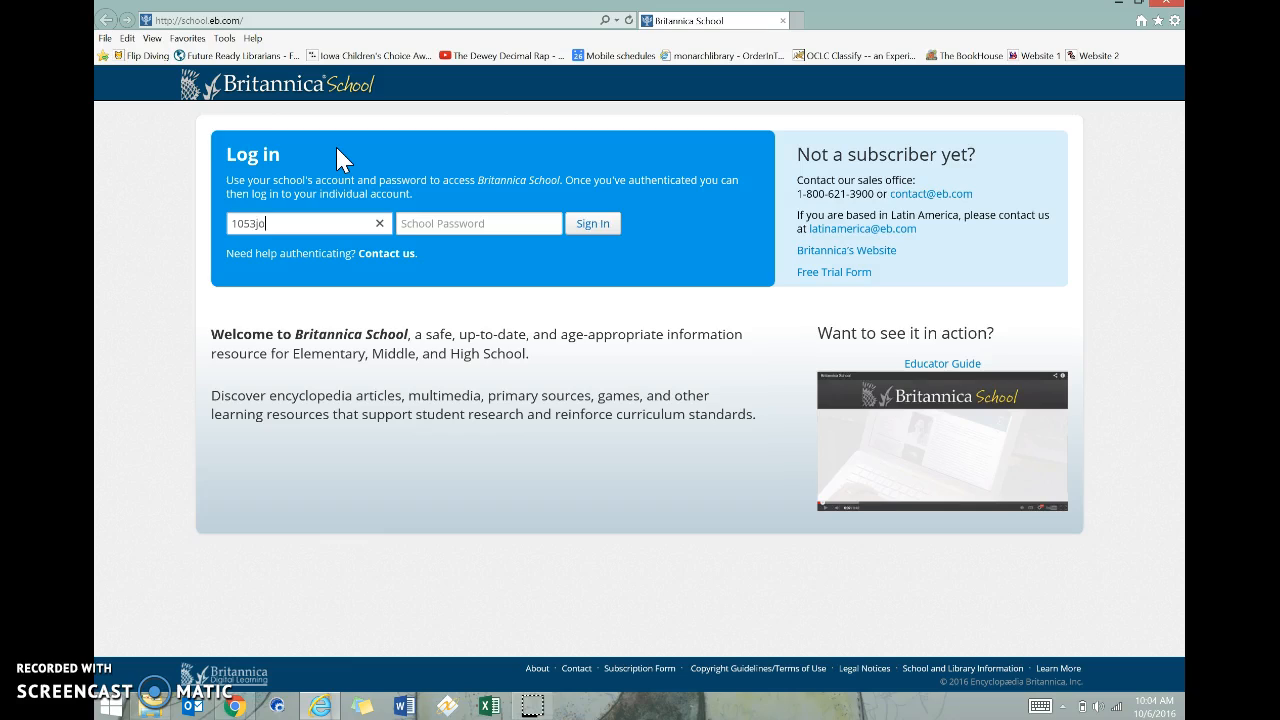
type("john")
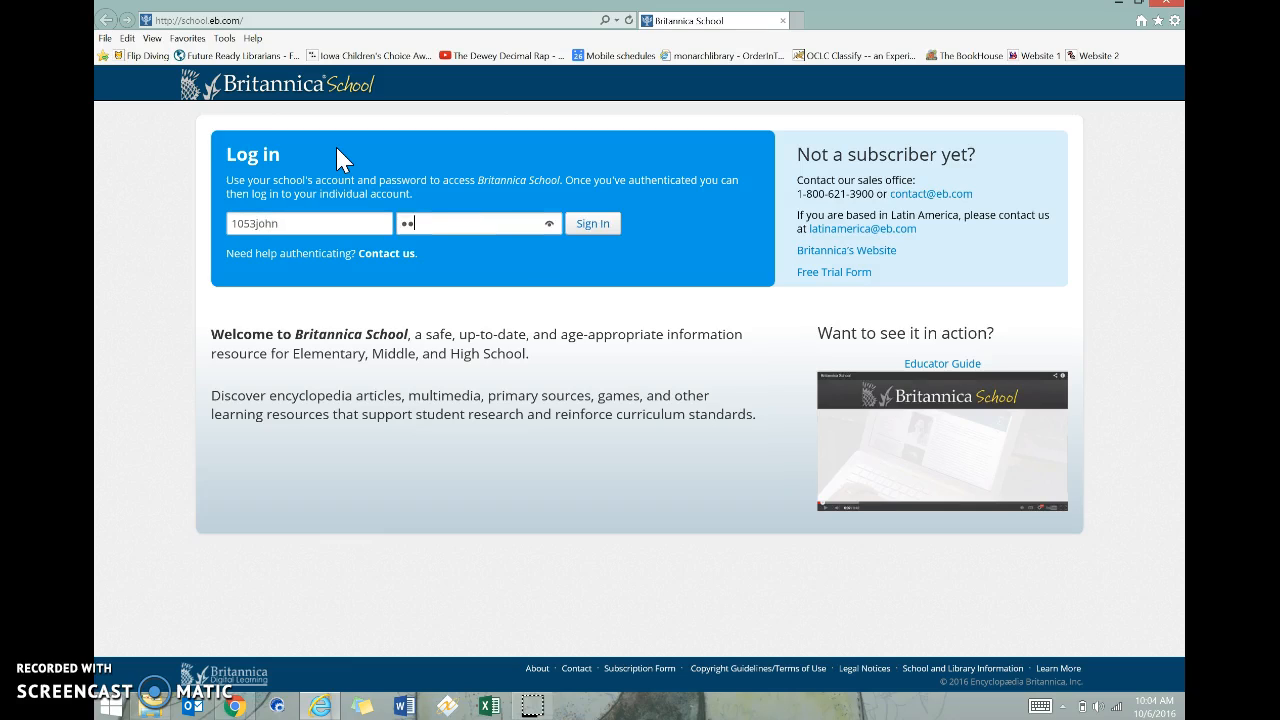
type("•••")
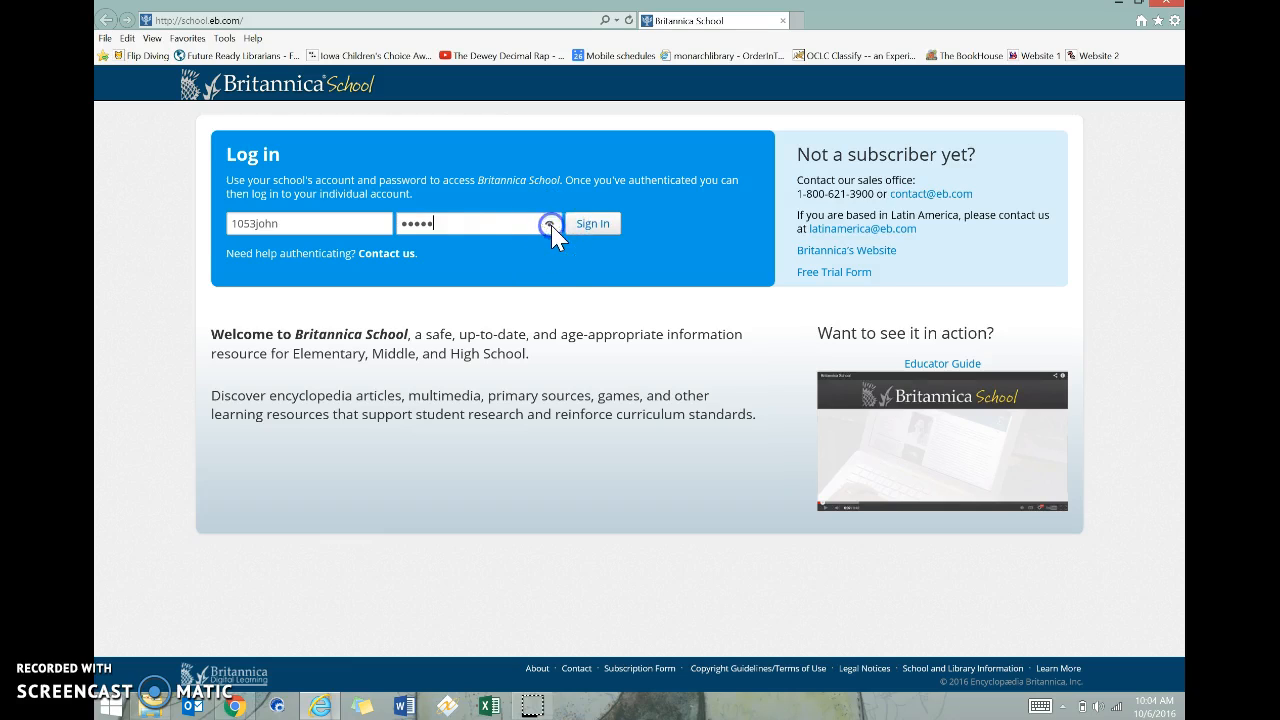
left_click(592, 224)
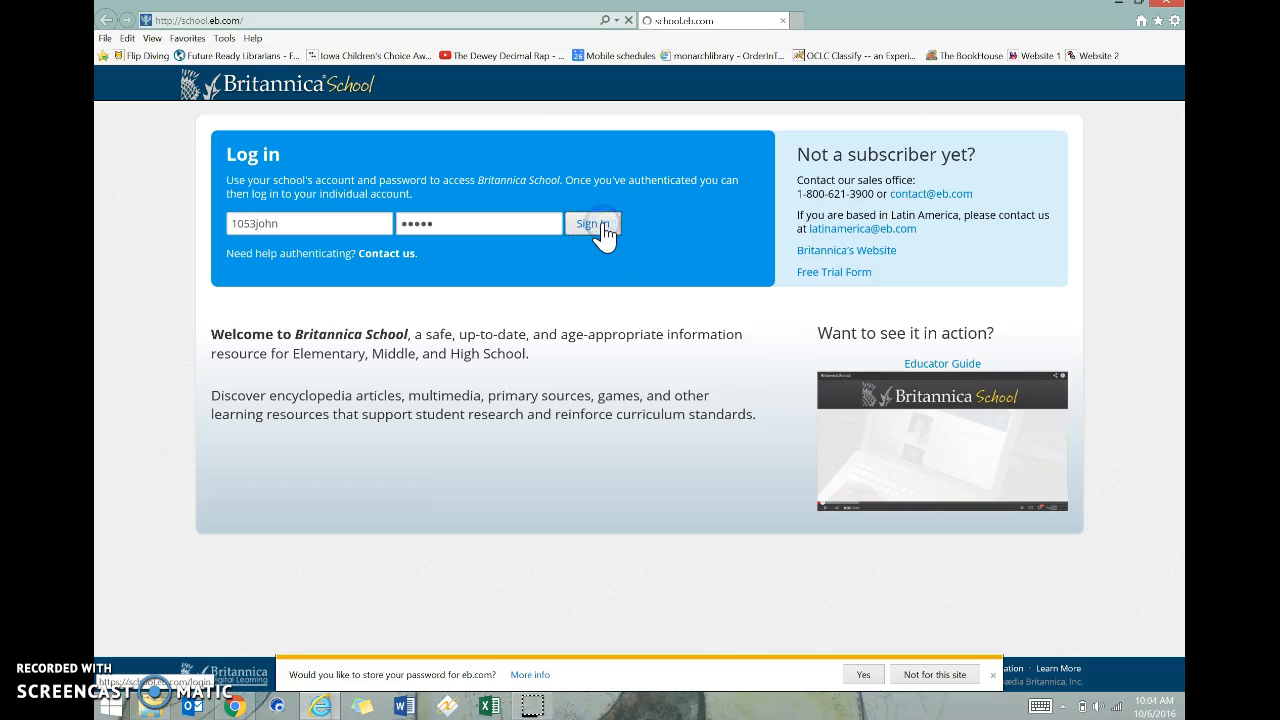
left_click(592, 224)
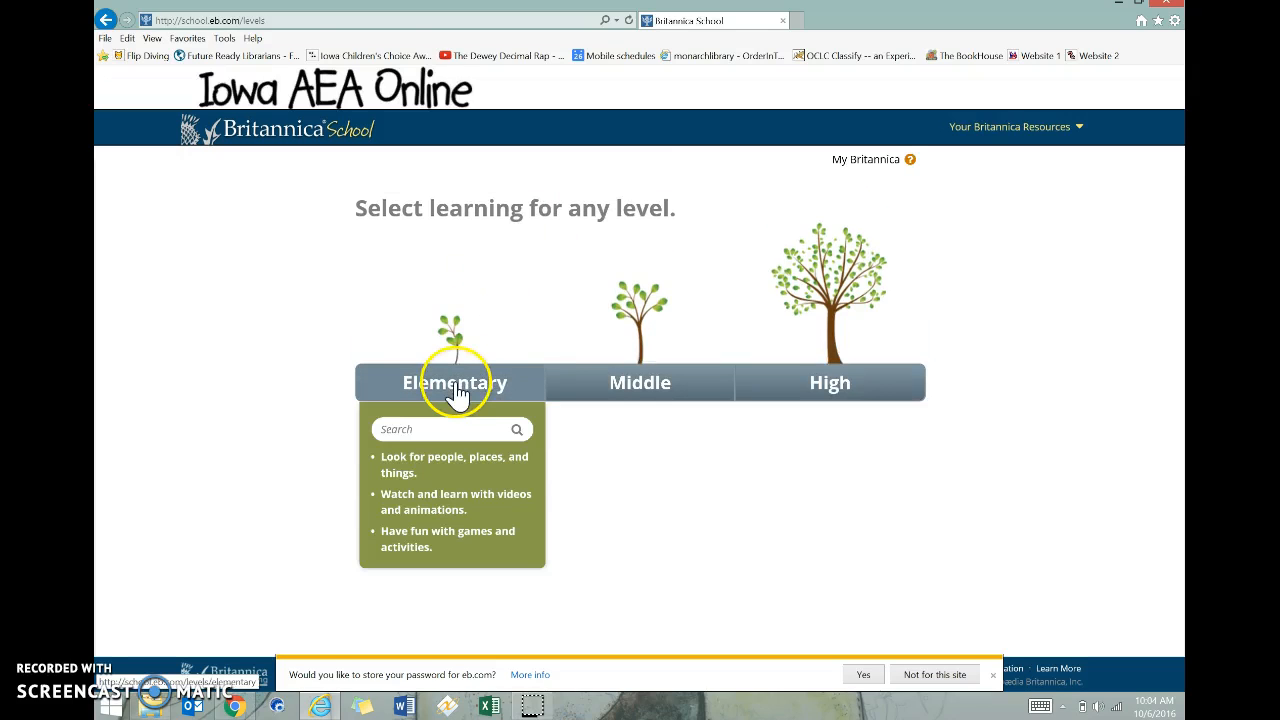
- Enter the Elementary level and reveal more learning categories with Show More
left_click(456, 382)
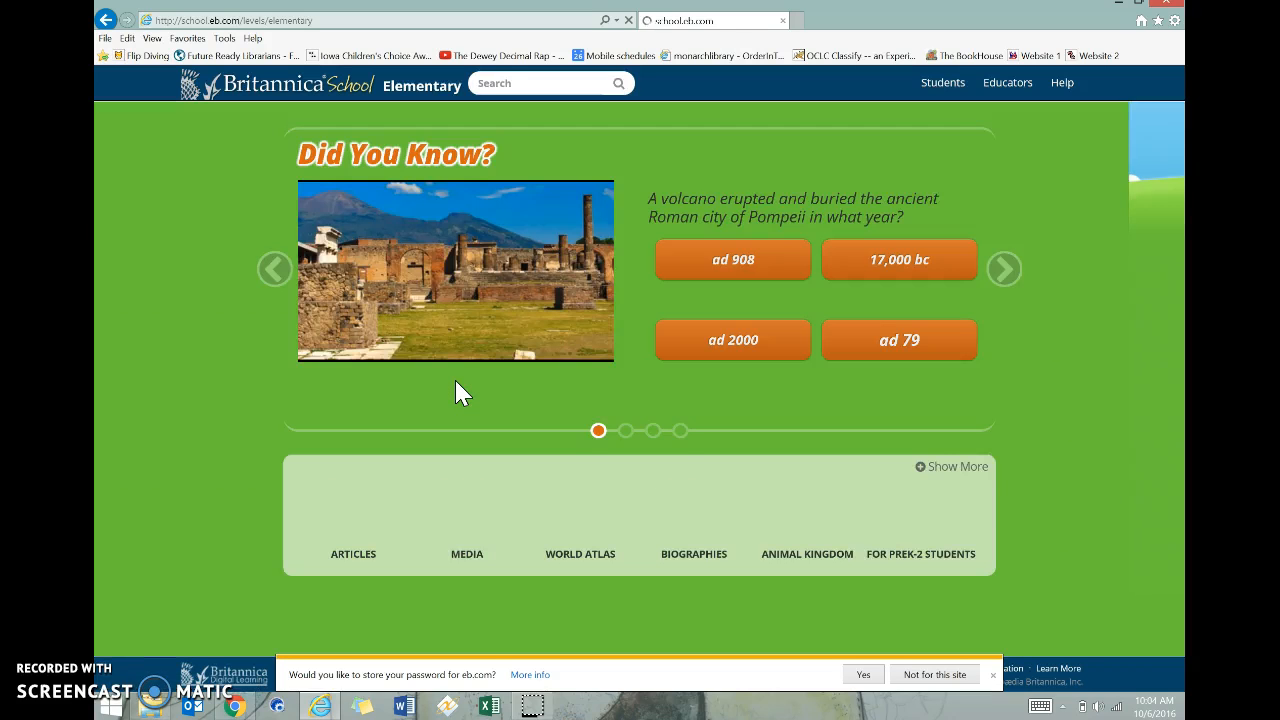
left_click(952, 466)
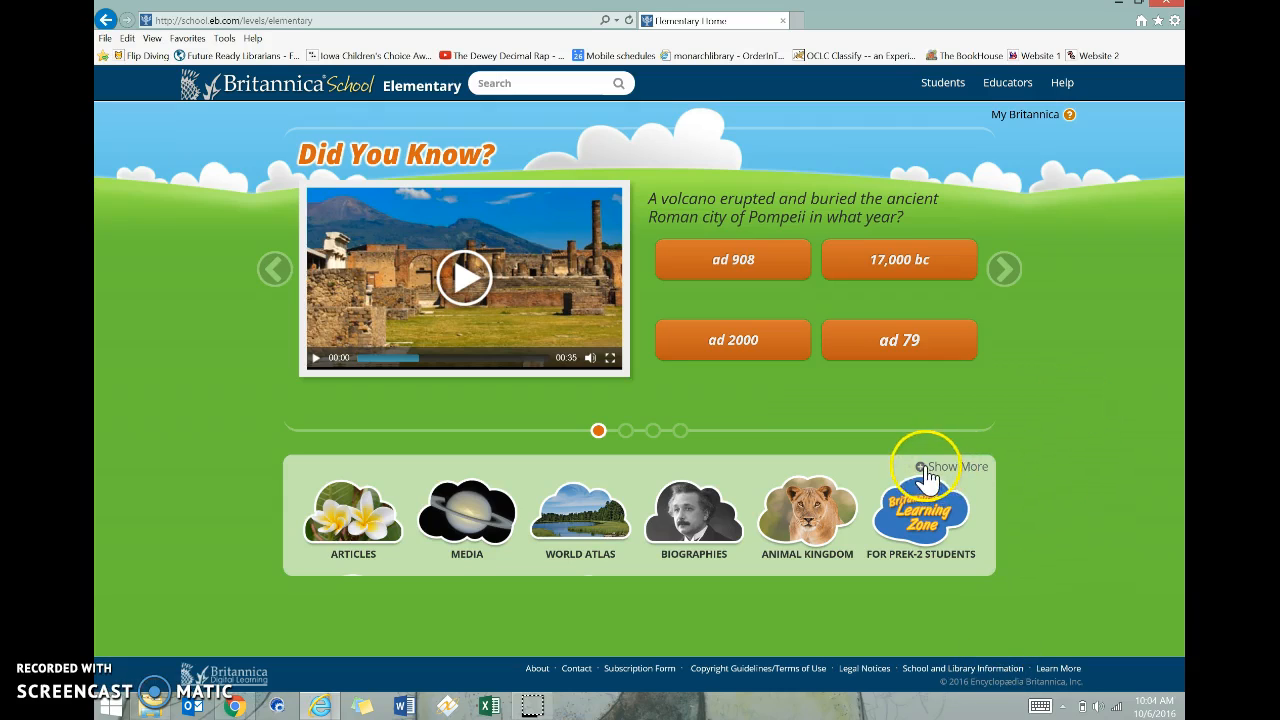
left_click(936, 466)
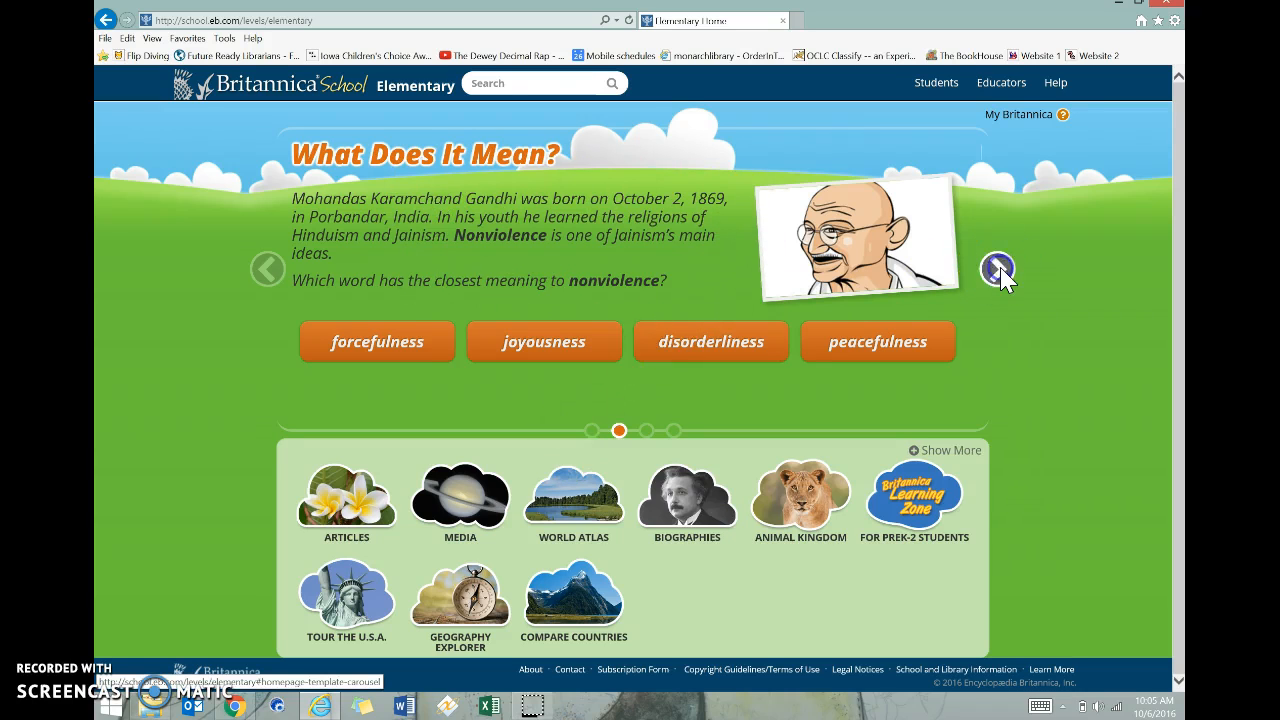
- Cycle the featured carousel through Word Wall and Animal Kingdom back to Did You Know
left_click(1004, 268)
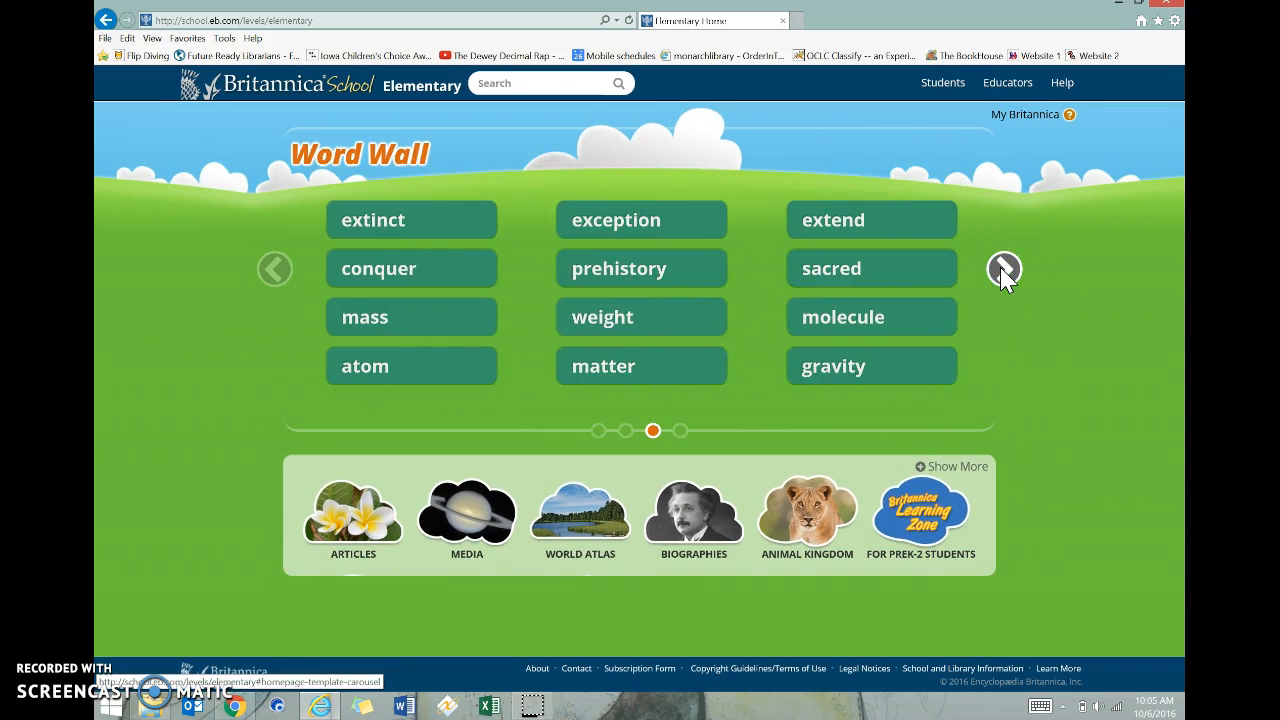
left_click(1004, 268)
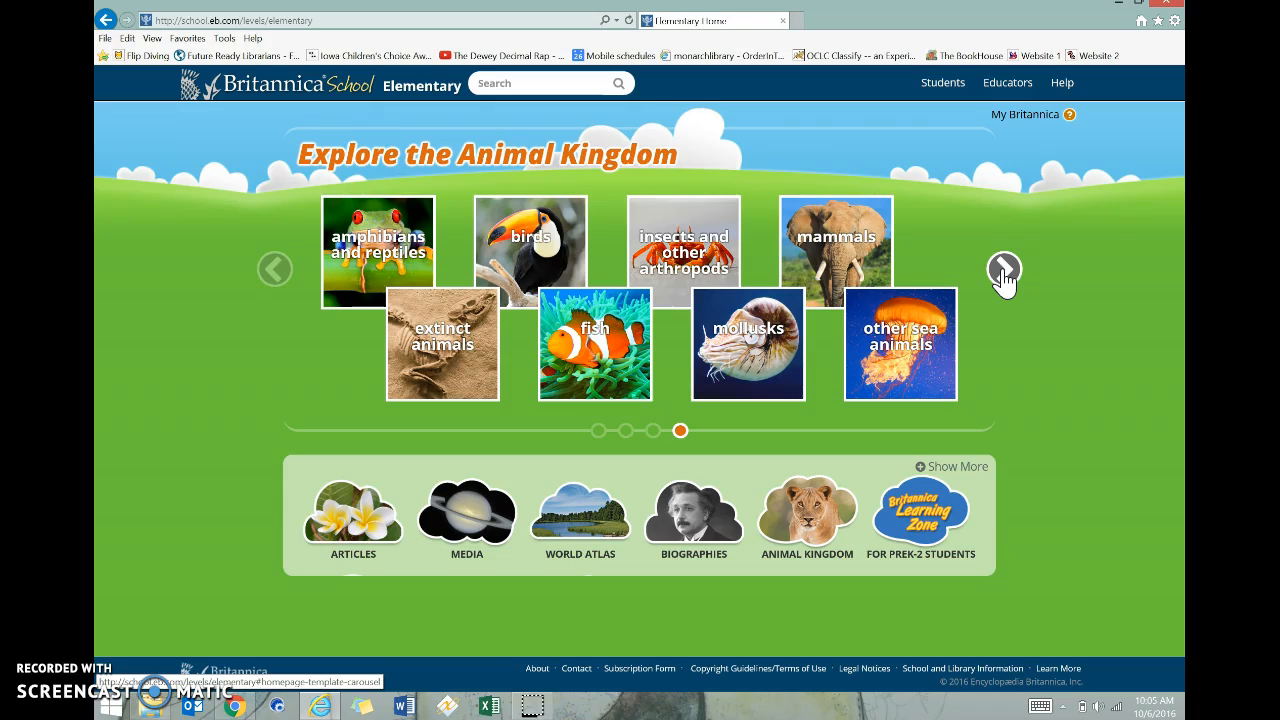
left_click(1004, 268)
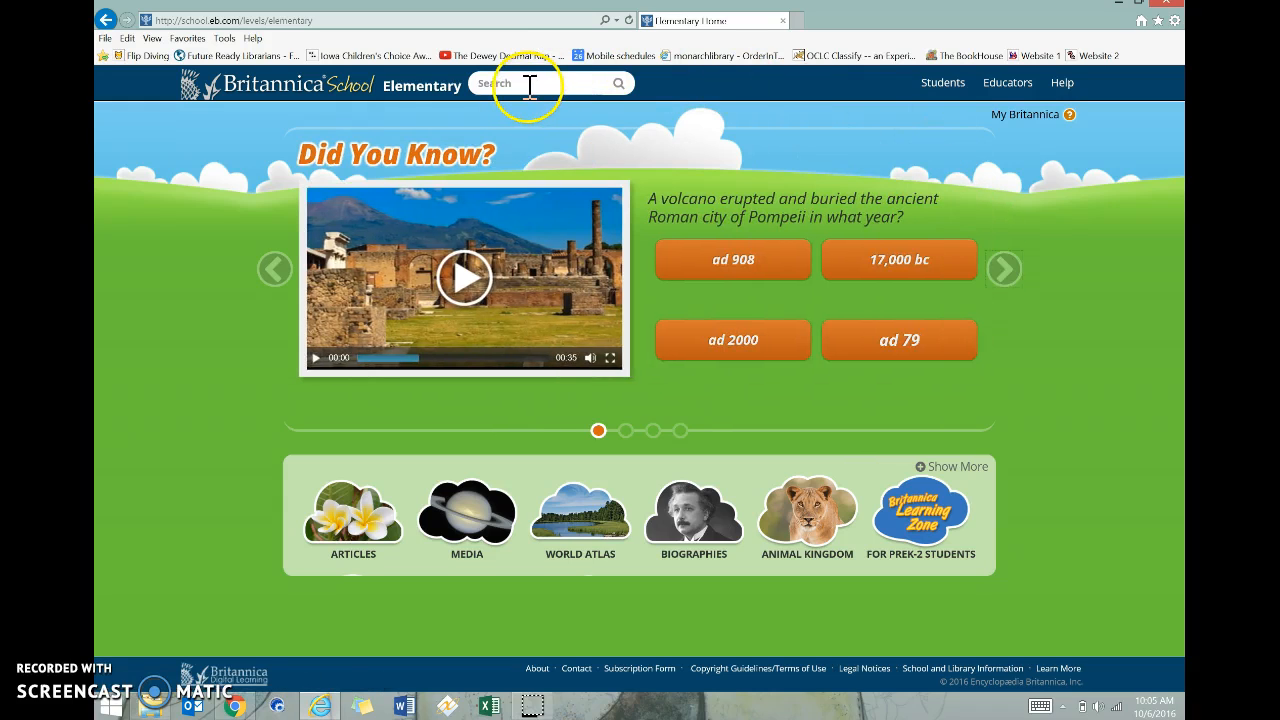
- Search the Elementary site for 'be' to bring up bee-related suggestions
left_click(540, 84)
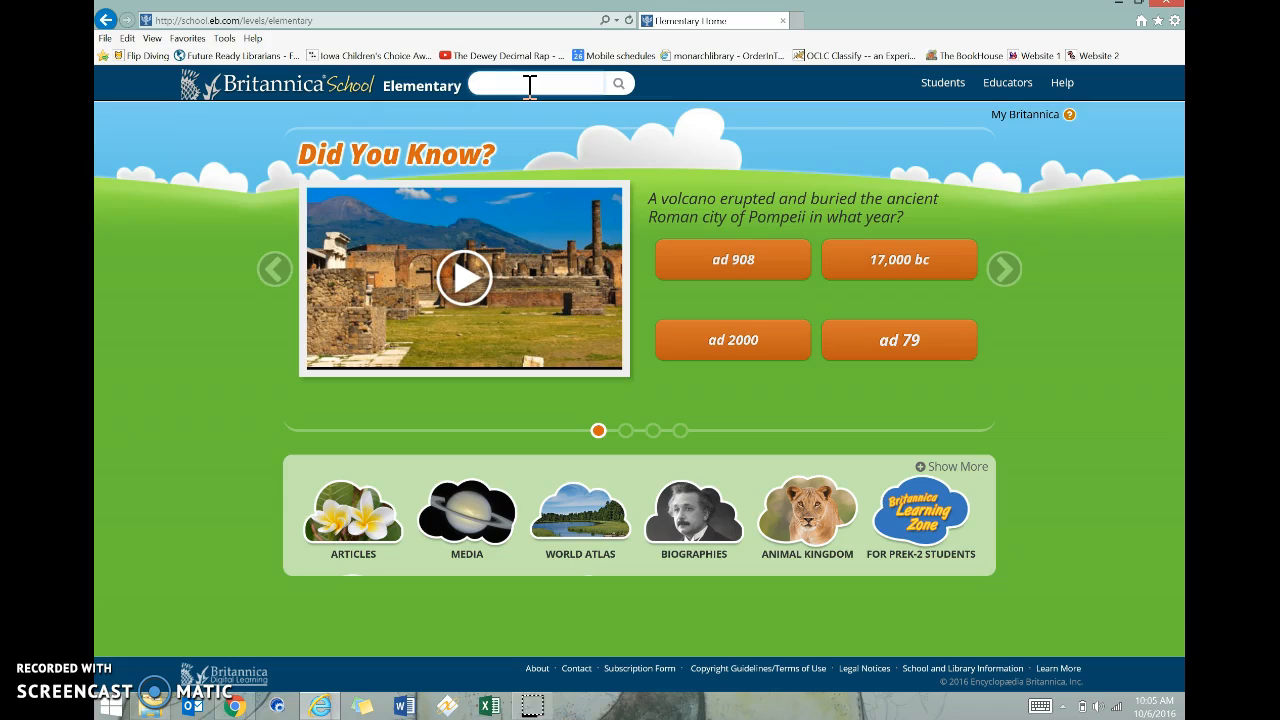
type("be")
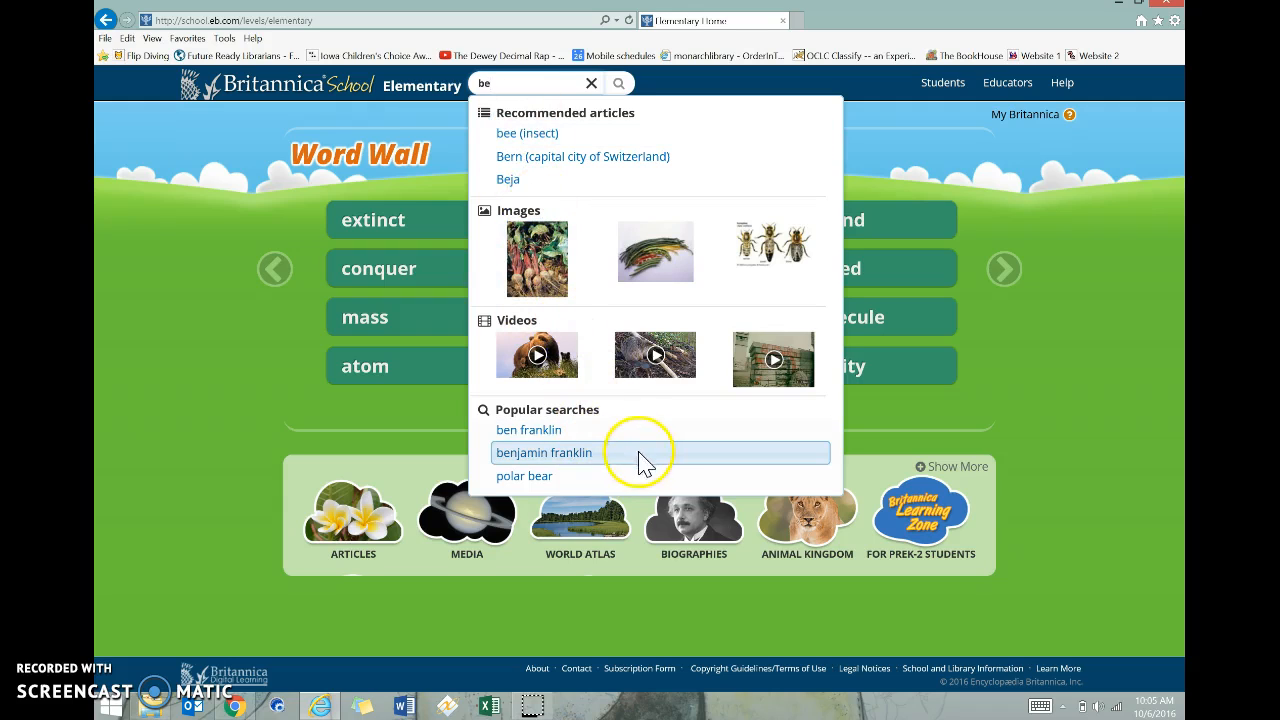
mouse_move(548, 132)
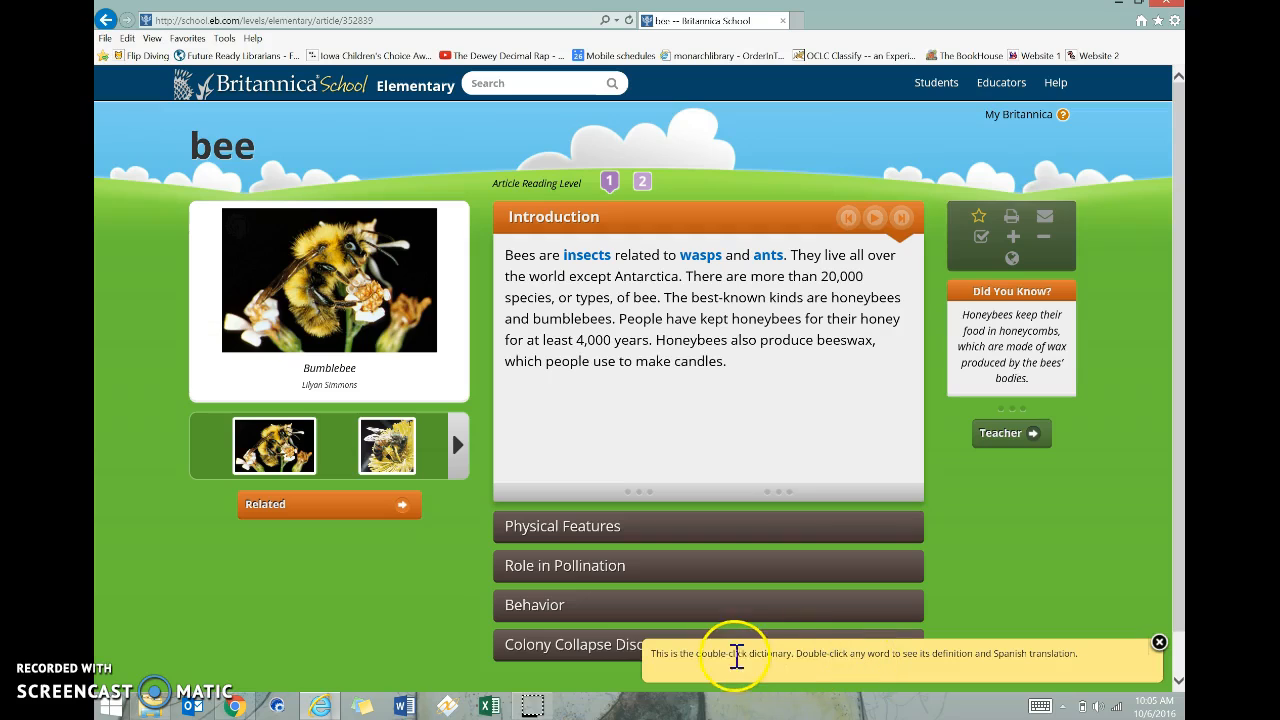
mouse_move(768, 676)
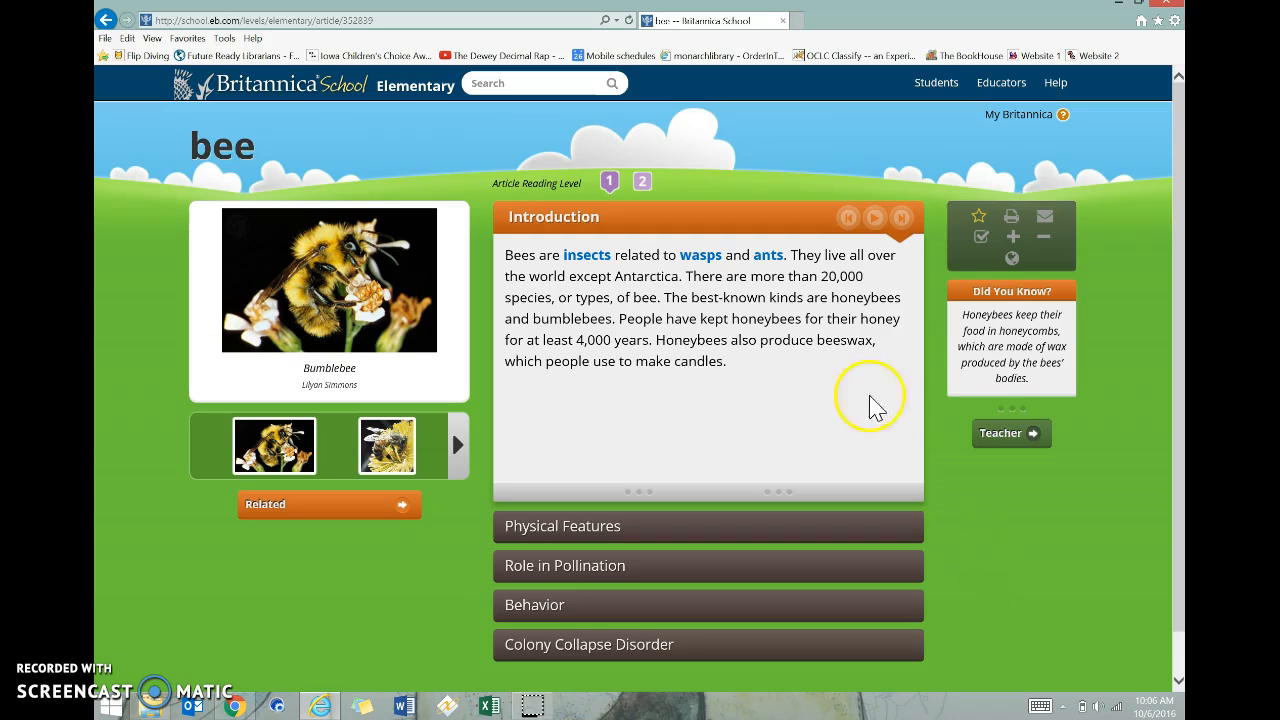
mouse_move(800, 330)
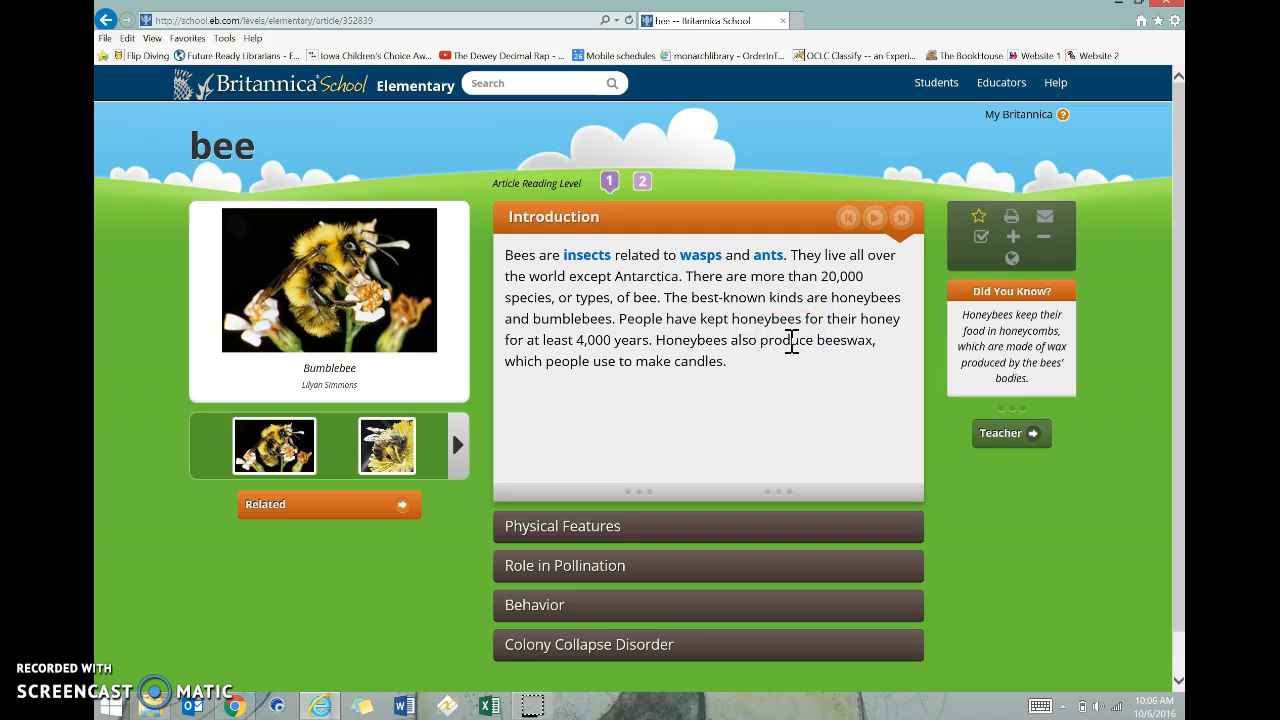
double_click(788, 340)
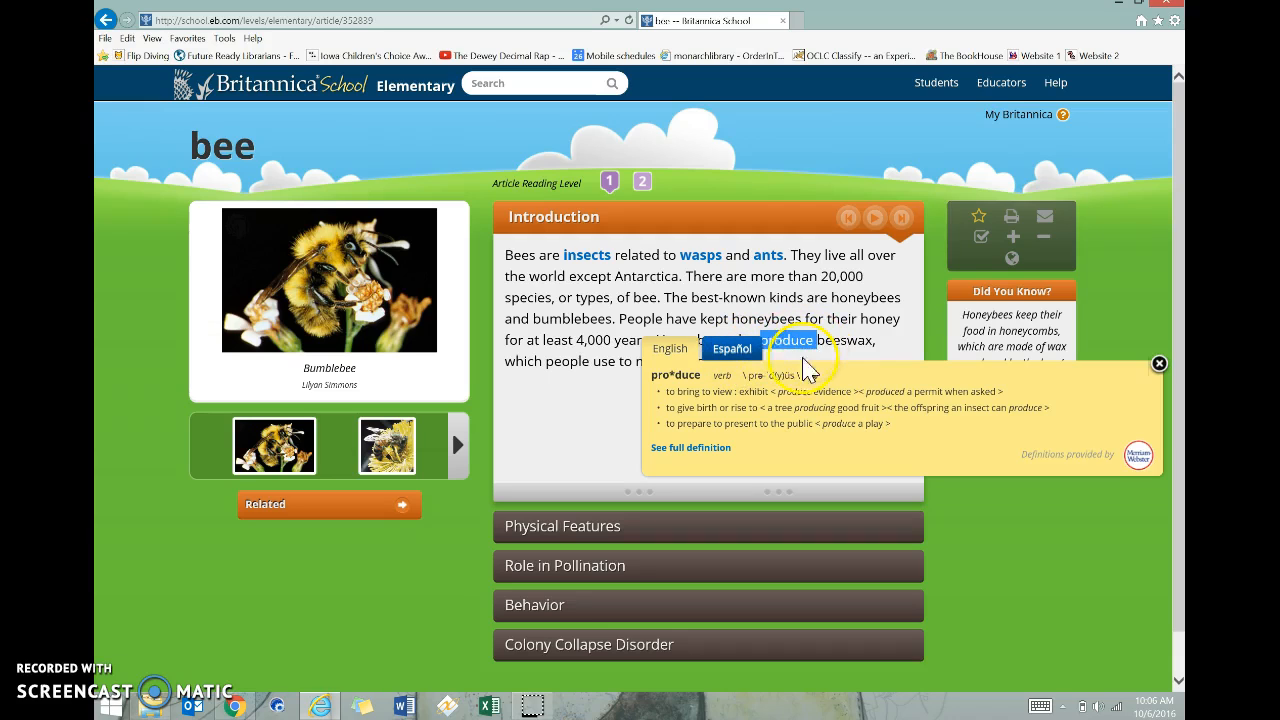
mouse_move(1150, 396)
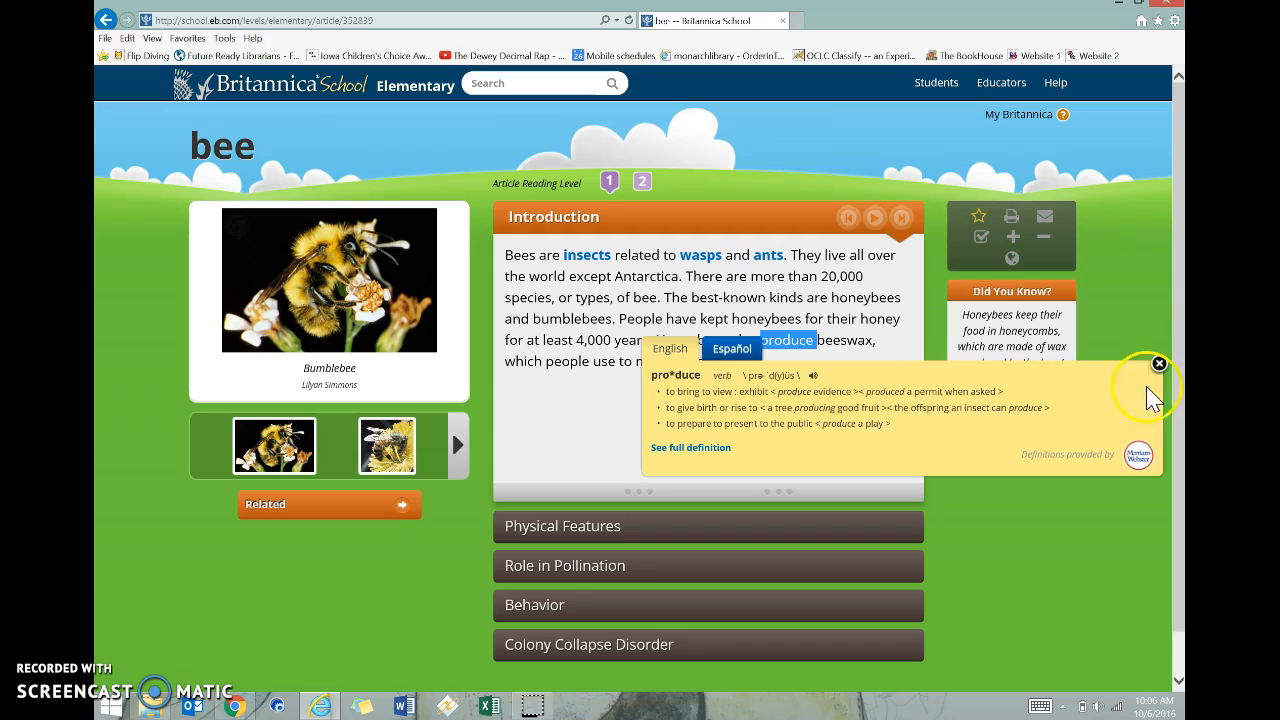
left_click(1158, 364)
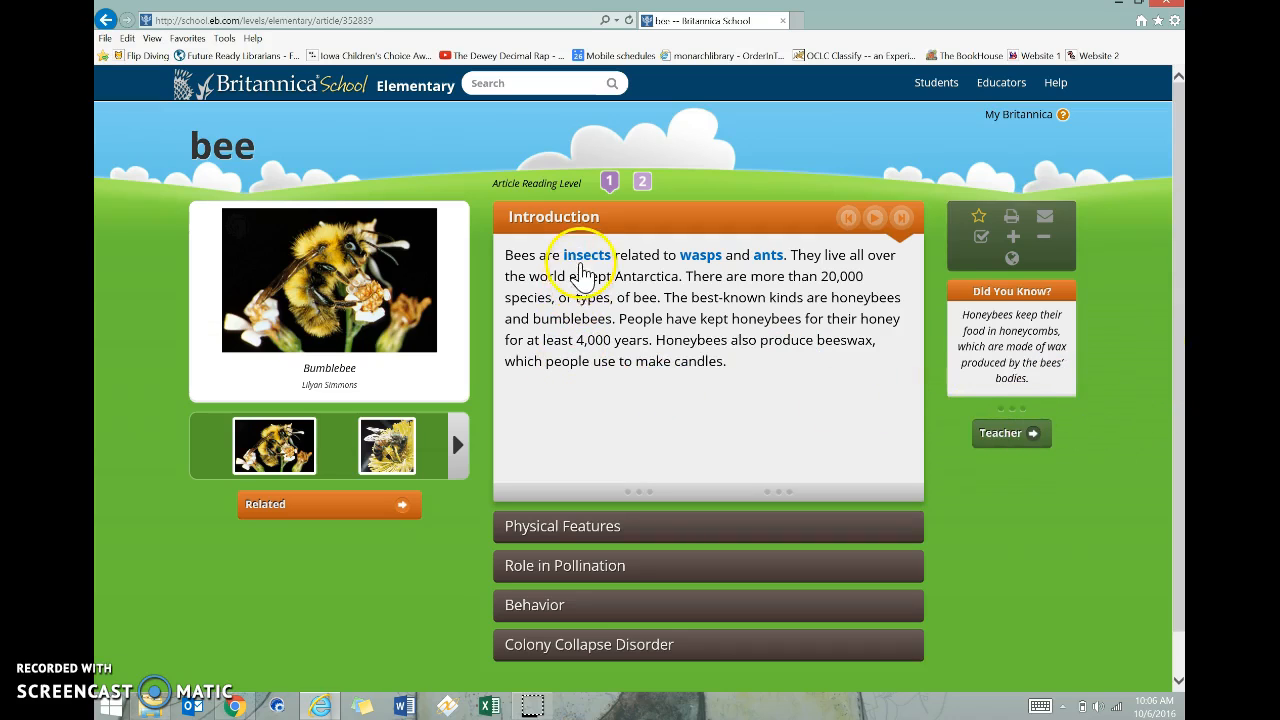
mouse_move(700, 256)
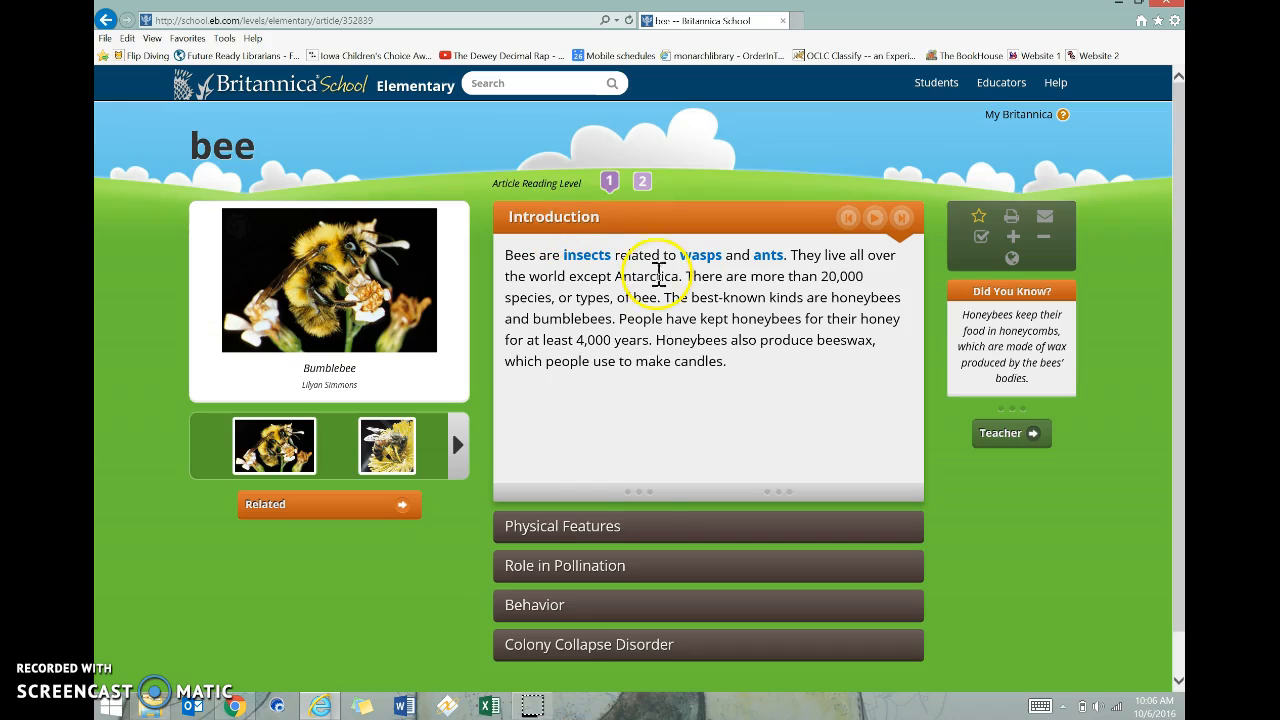
mouse_move(650, 580)
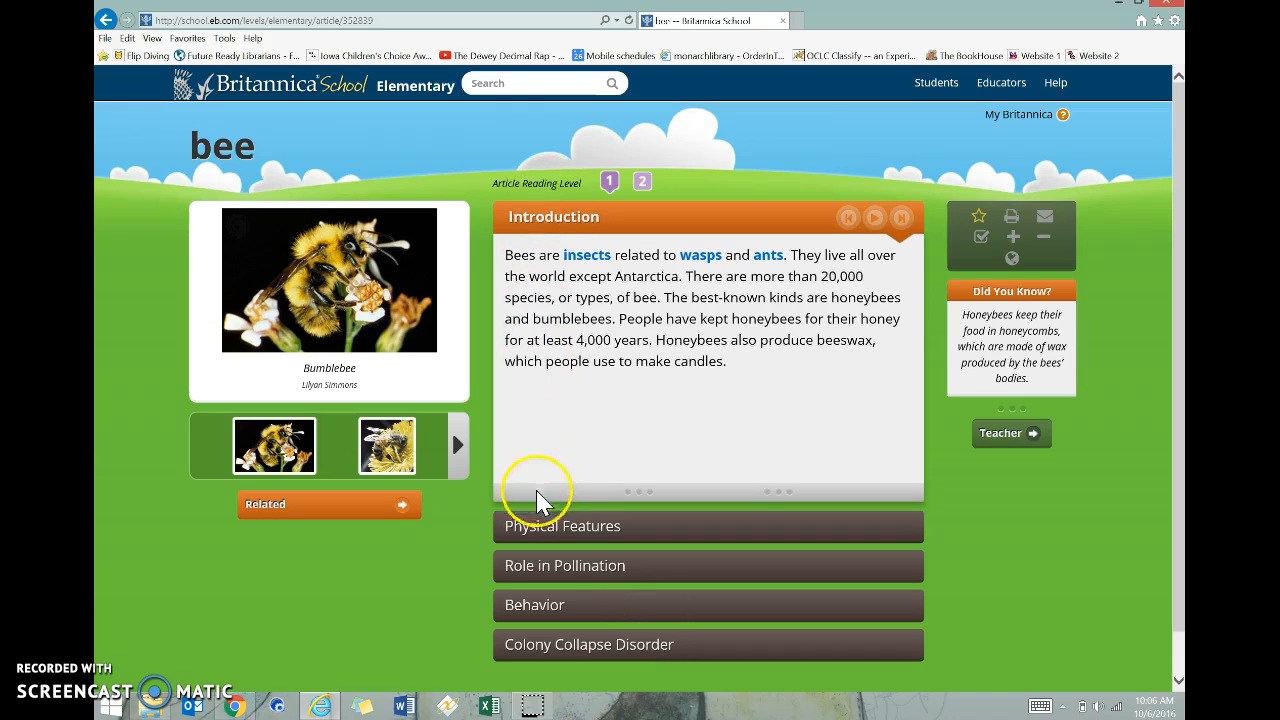
mouse_move(570, 578)
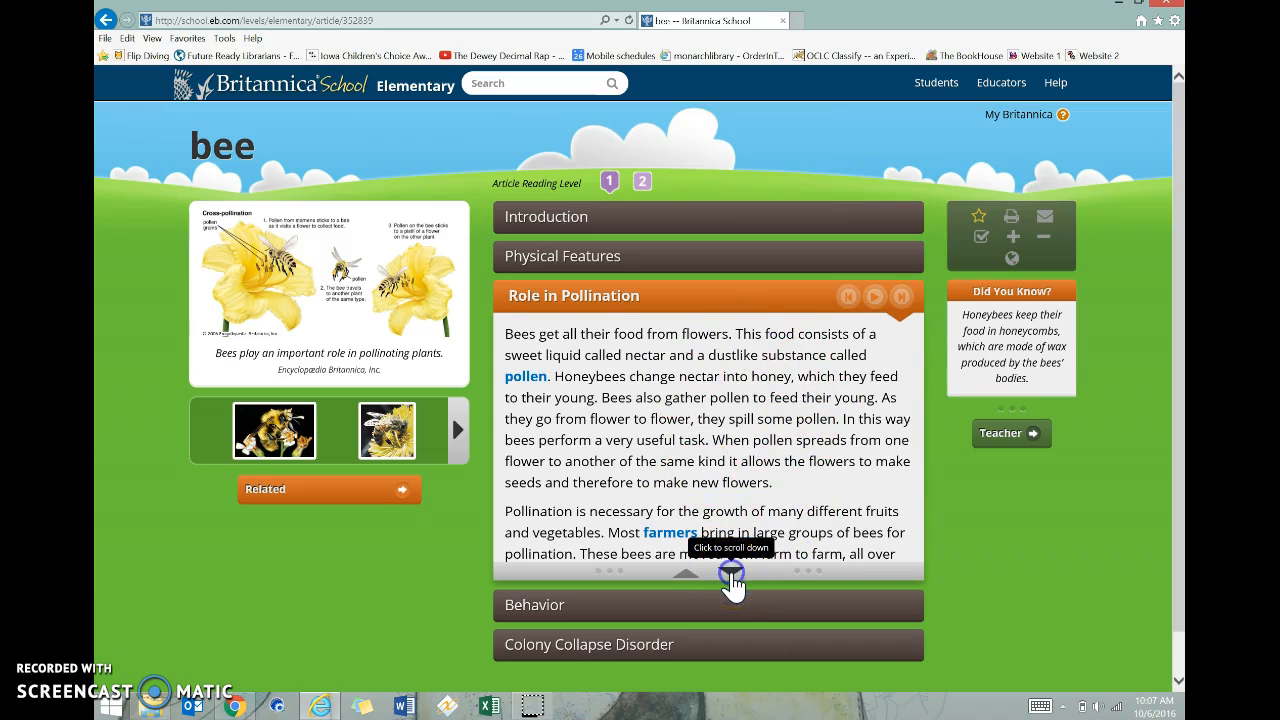
left_click(732, 572)
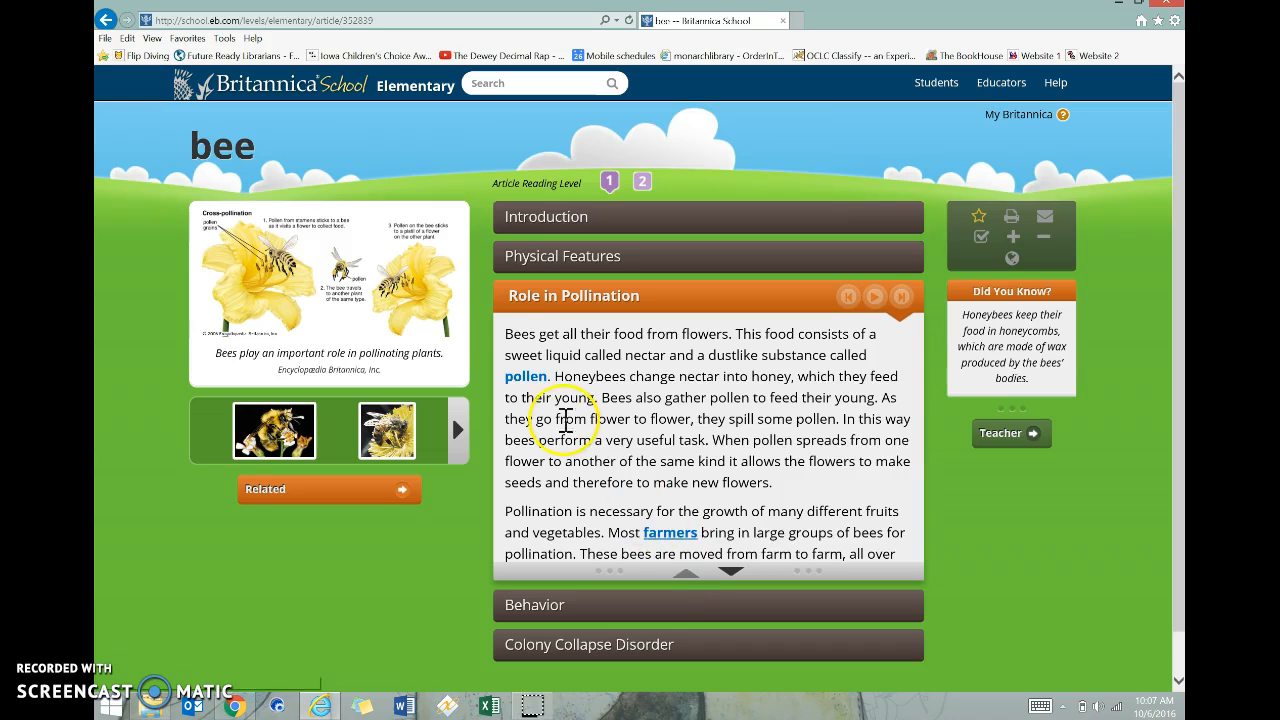
mouse_move(456, 430)
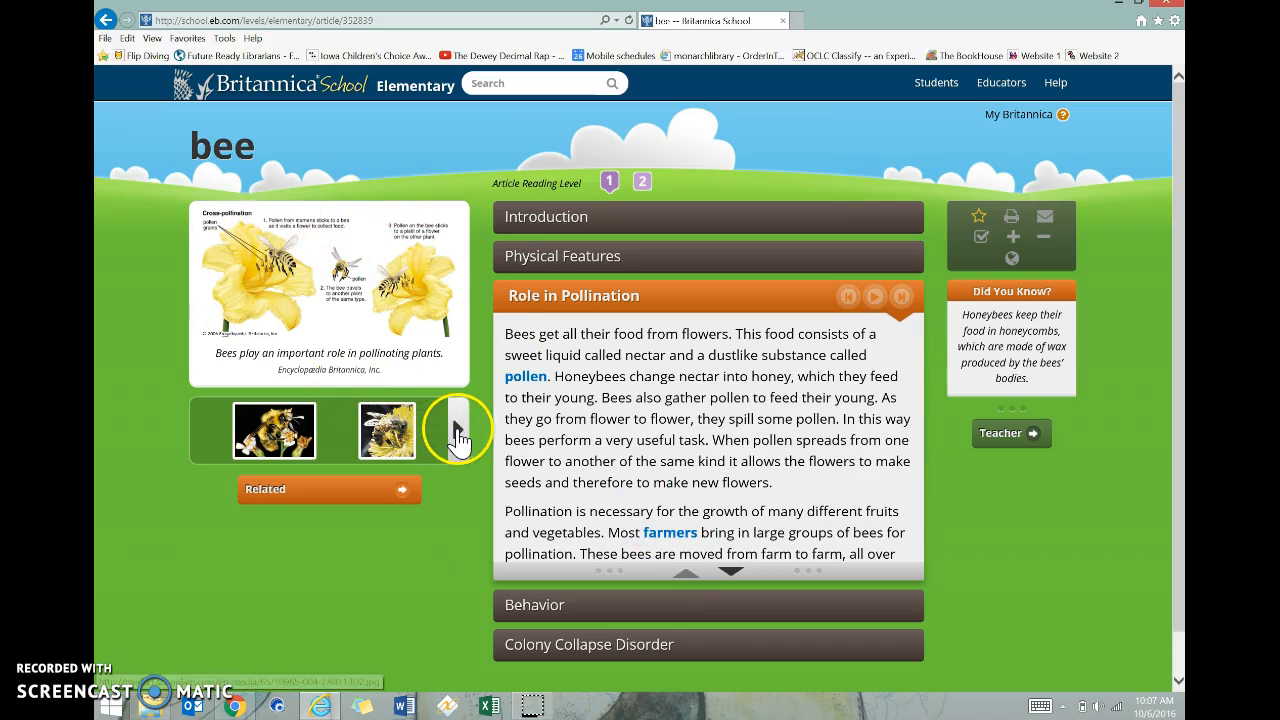
left_click(458, 430)
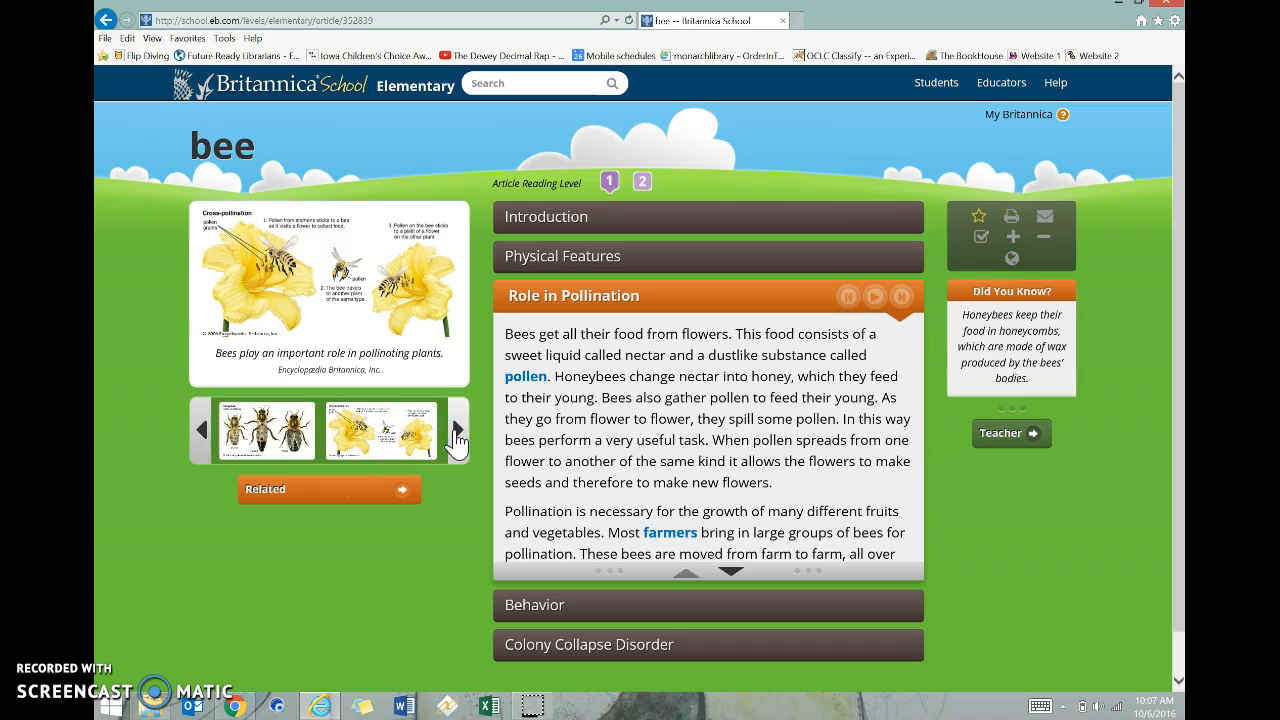
left_click(456, 430)
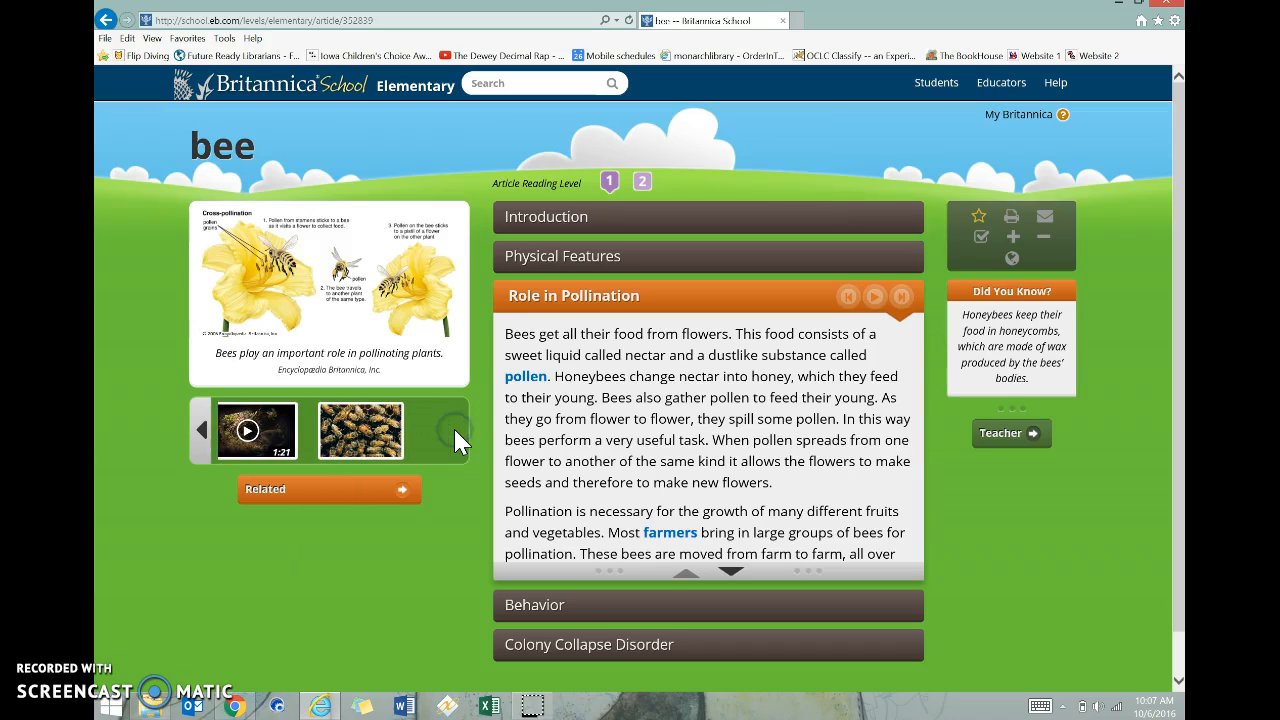
mouse_move(770, 324)
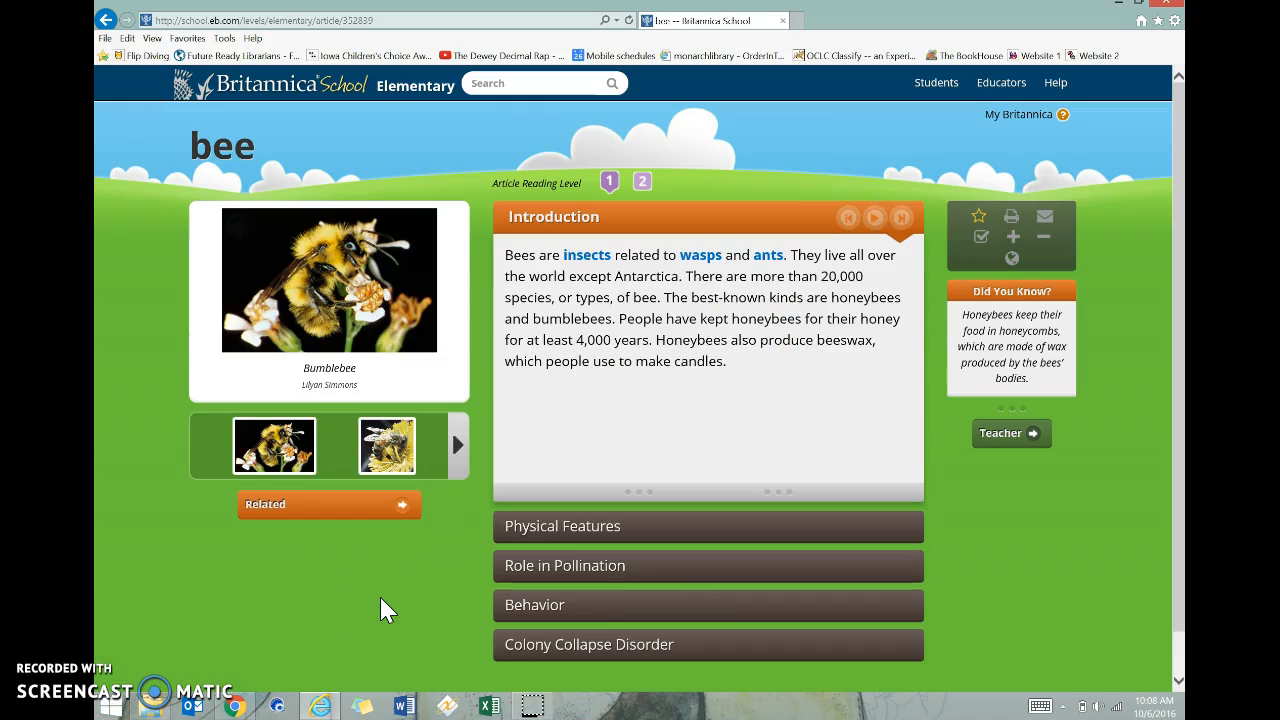
- Return to the Elementary home page and advance its carousel to What Does It Mean
left_click(540, 84)
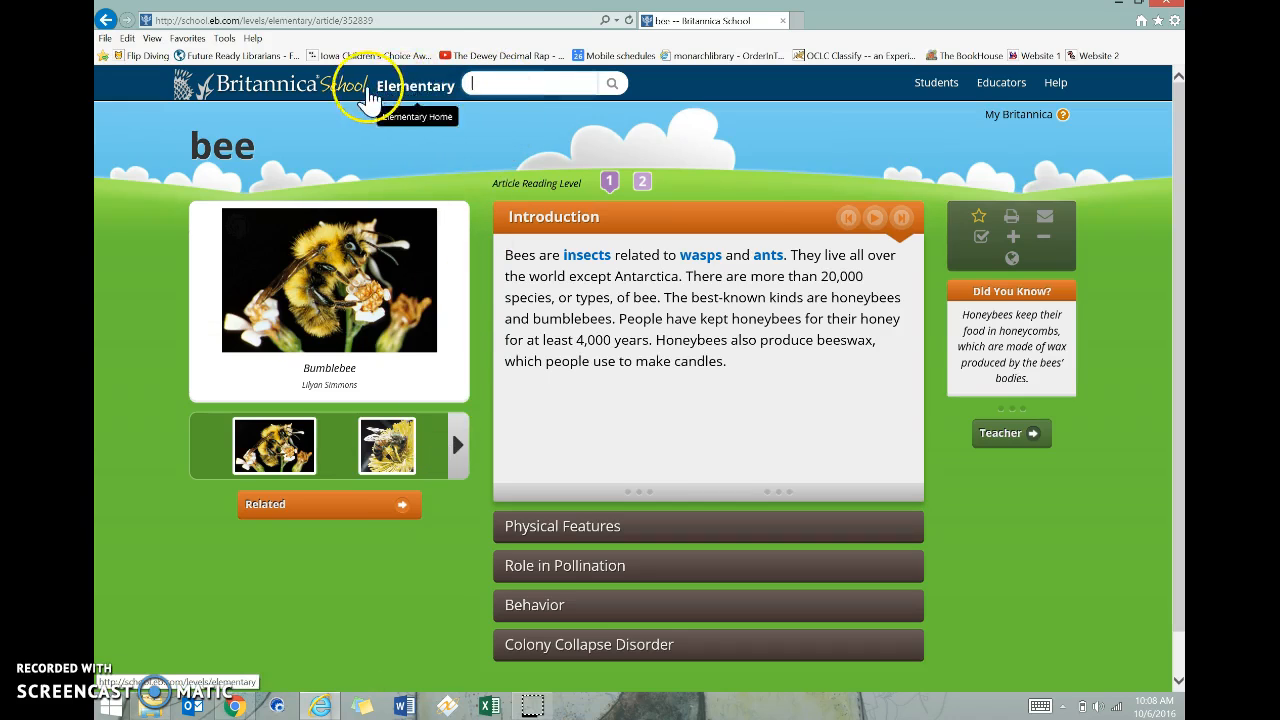
mouse_move(420, 90)
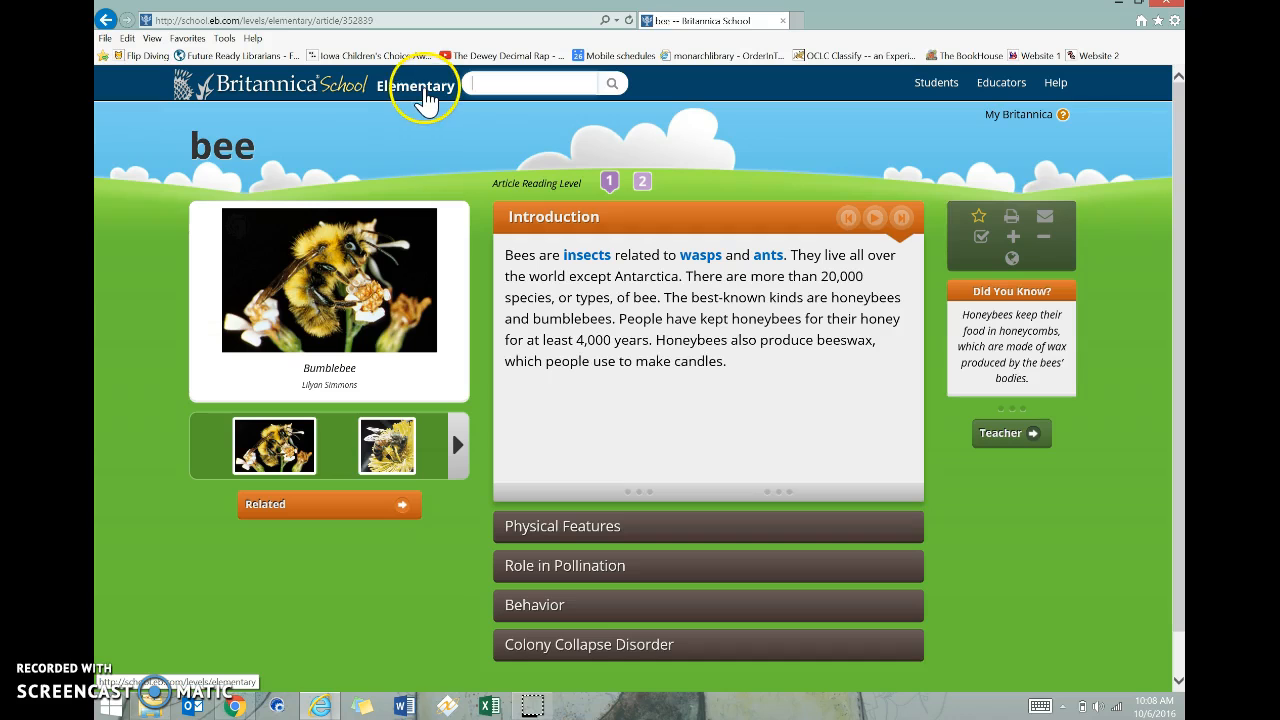
left_click(420, 84)
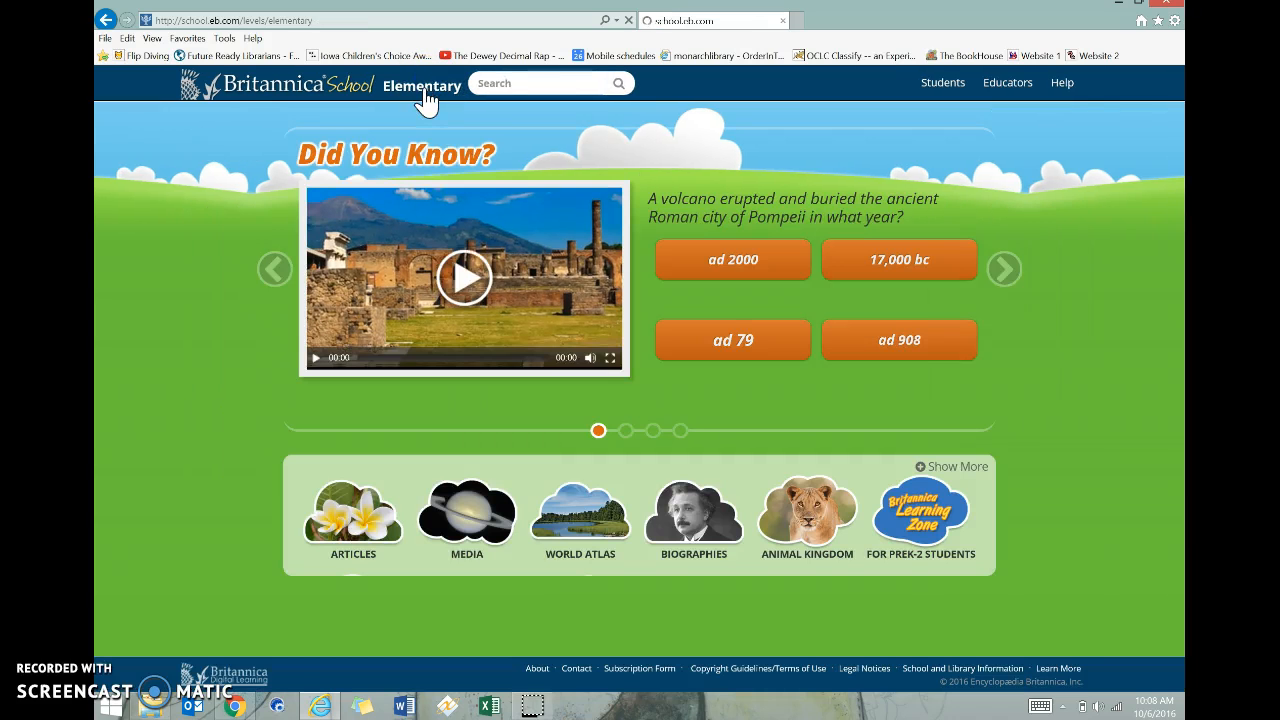
left_click(952, 466)
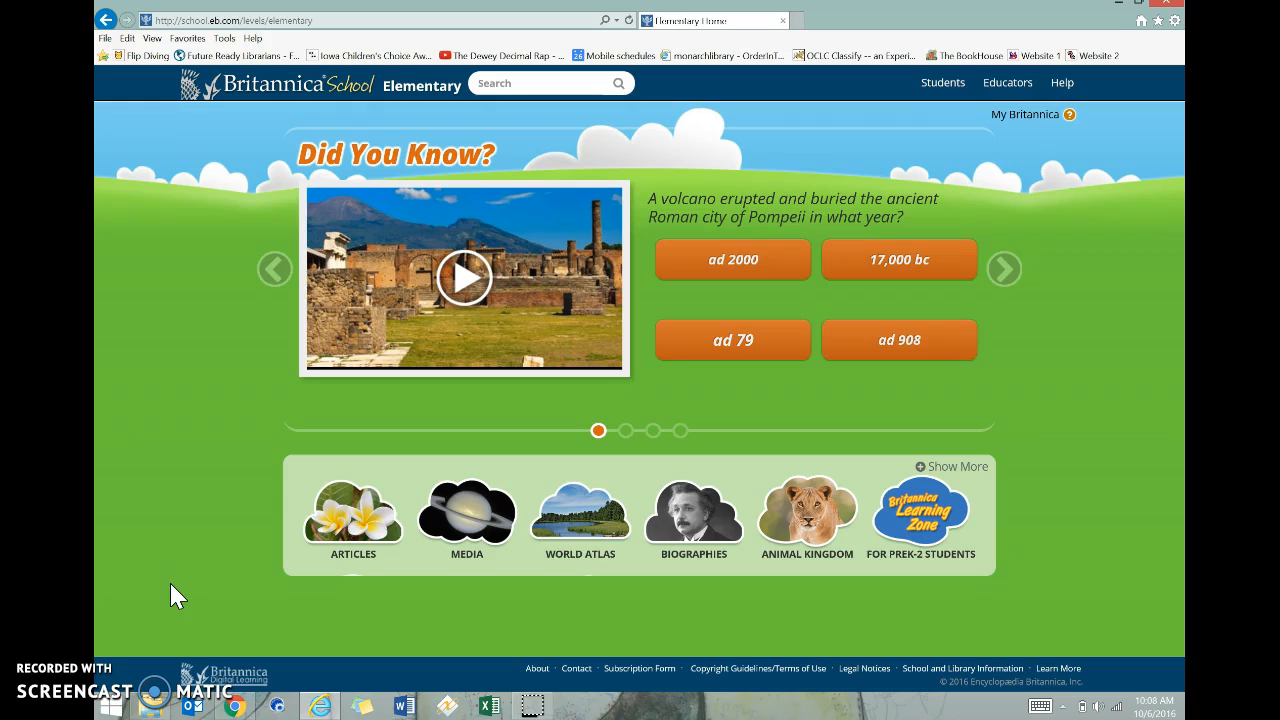
left_click(1004, 268)
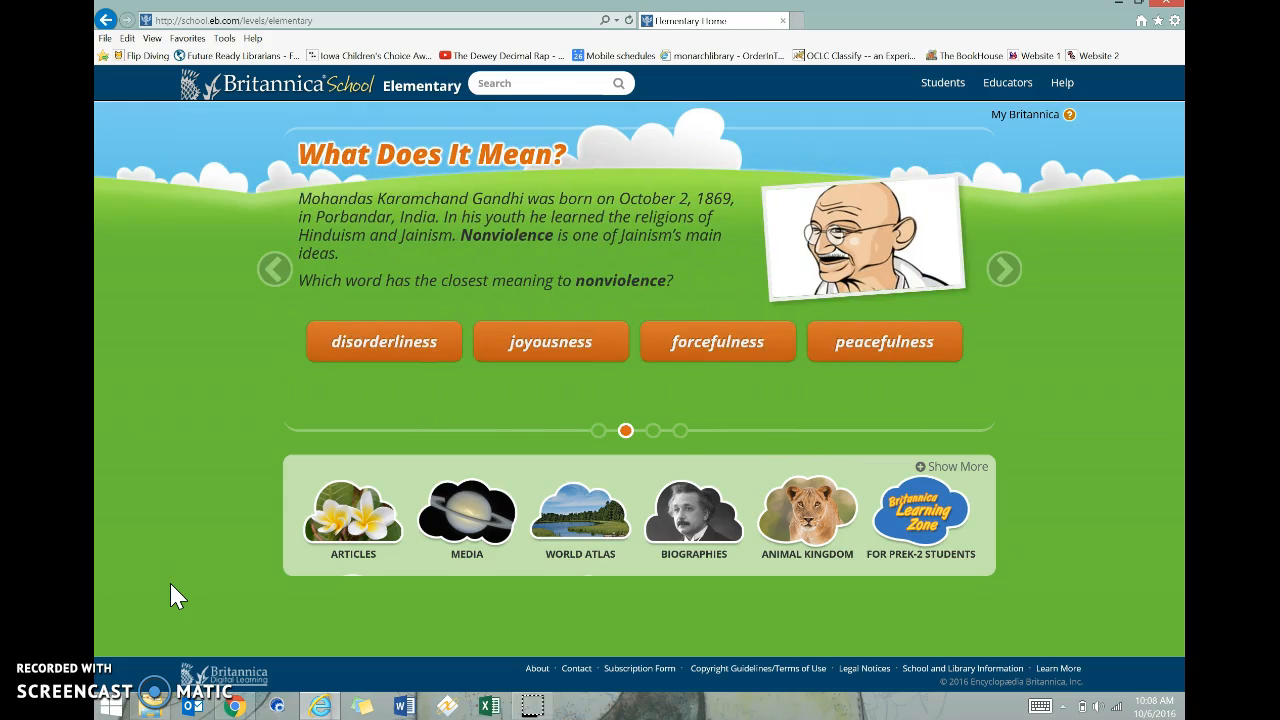